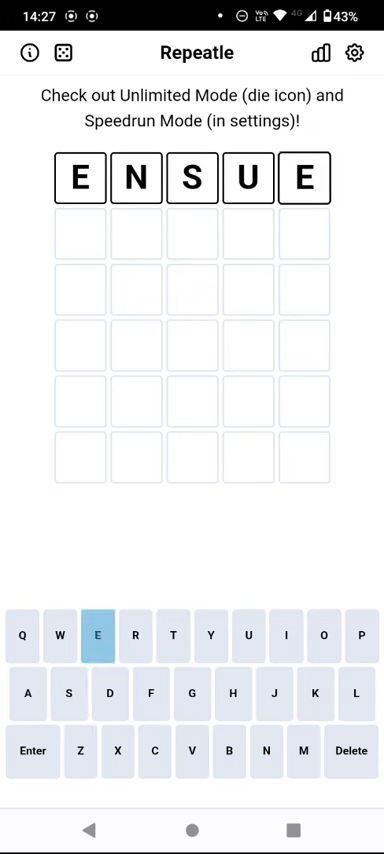
- Submit ENSUE as the first guess so all five tiles are scored grey
click(32, 750)
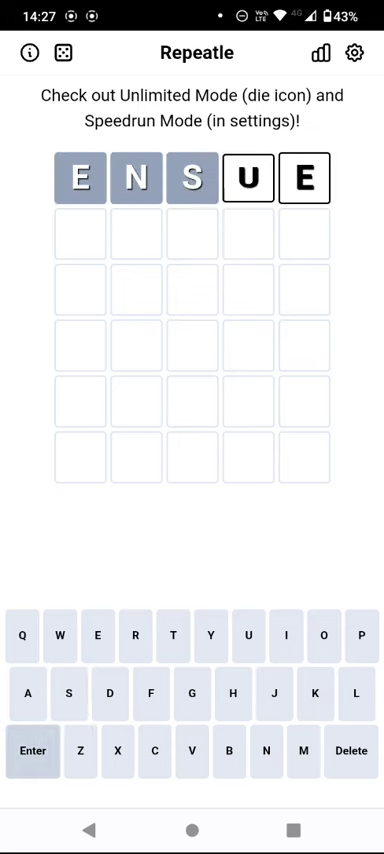
click(33, 751)
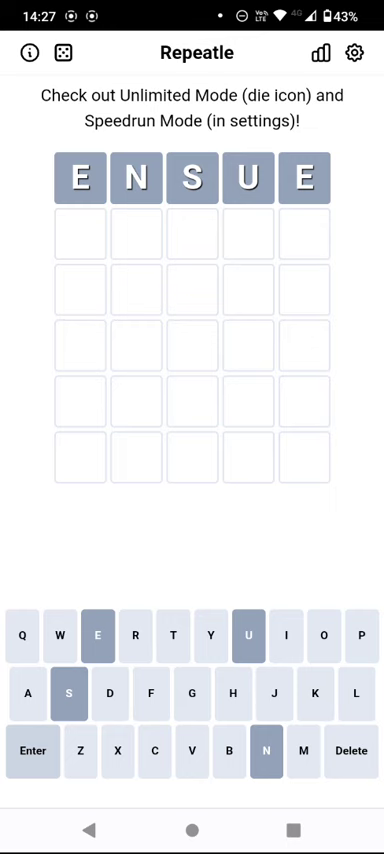
- Start typing CATCH into the second row with the on-screen keyboard
click(32, 751)
text(CATCH)
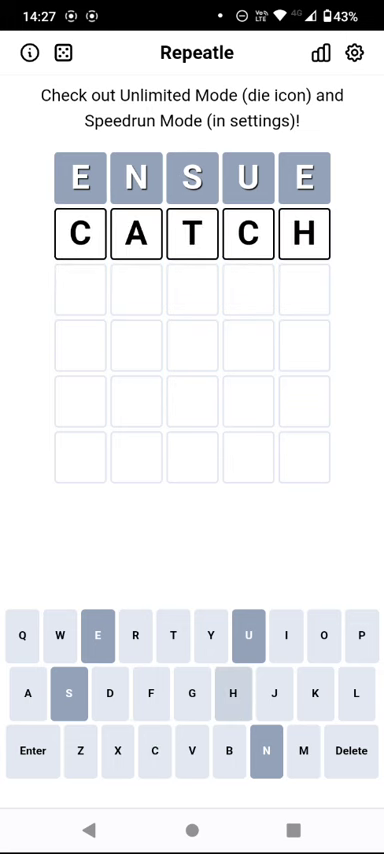